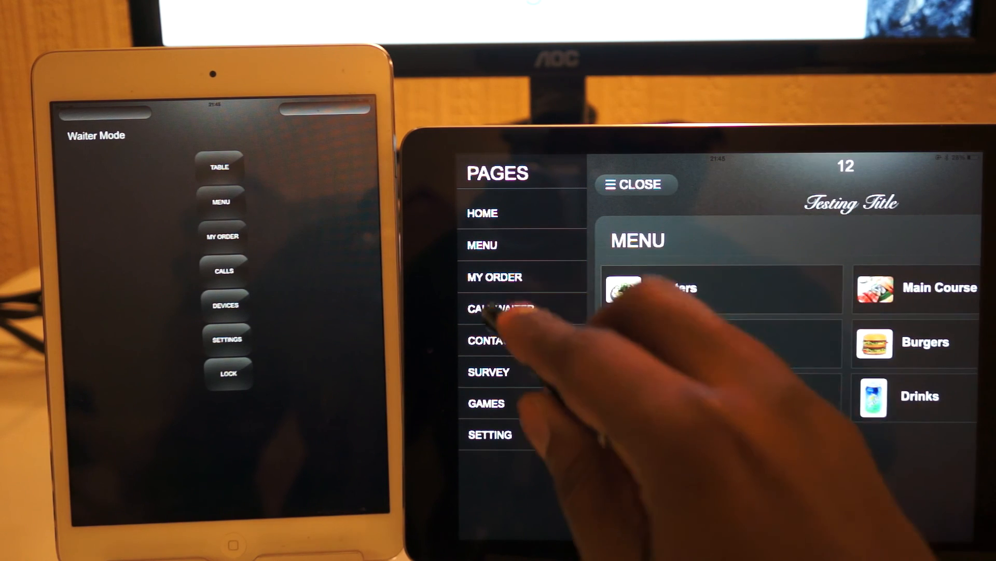
Show Call Waiter on the customer iPad and the empty Calls list in waiter mode.
click(500, 309)
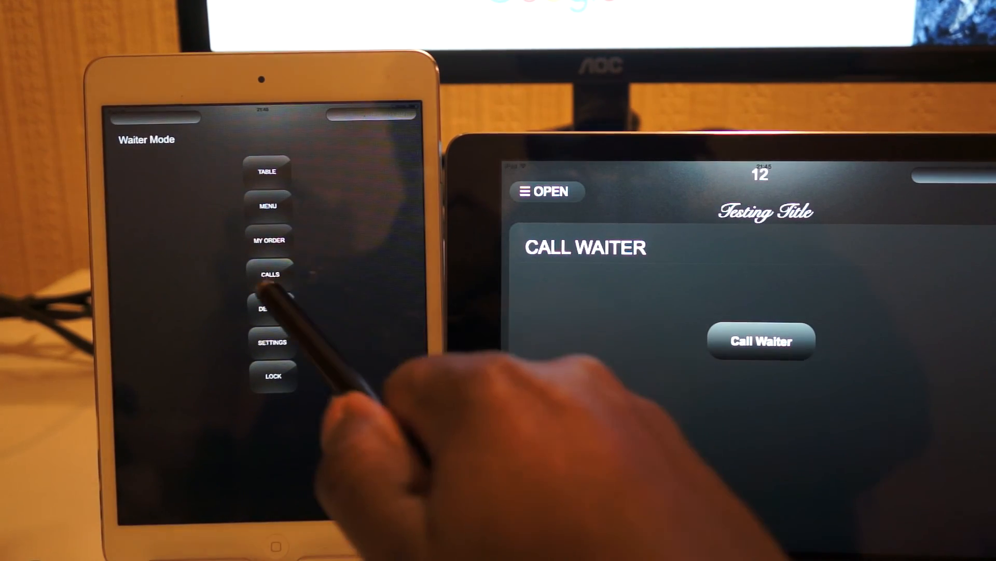
click(268, 274)
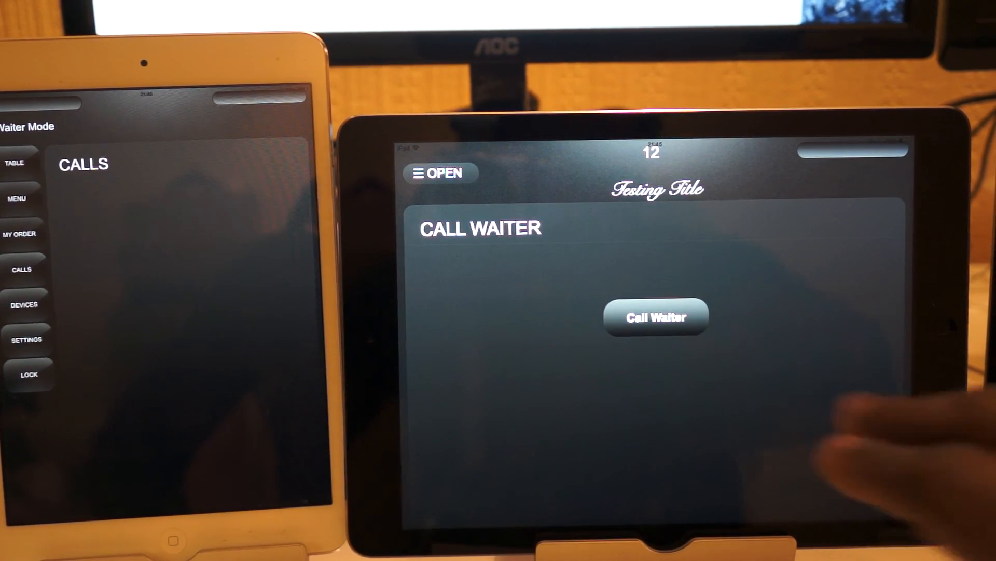
click(655, 315)
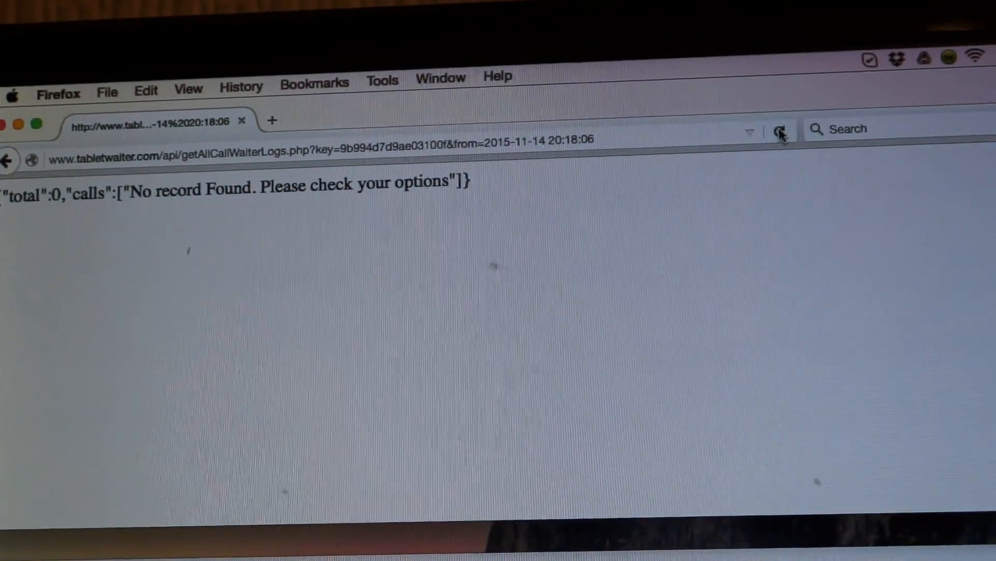
Re-run the getAllCallWaiterLogs request to fetch the latest call records.
click(780, 130)
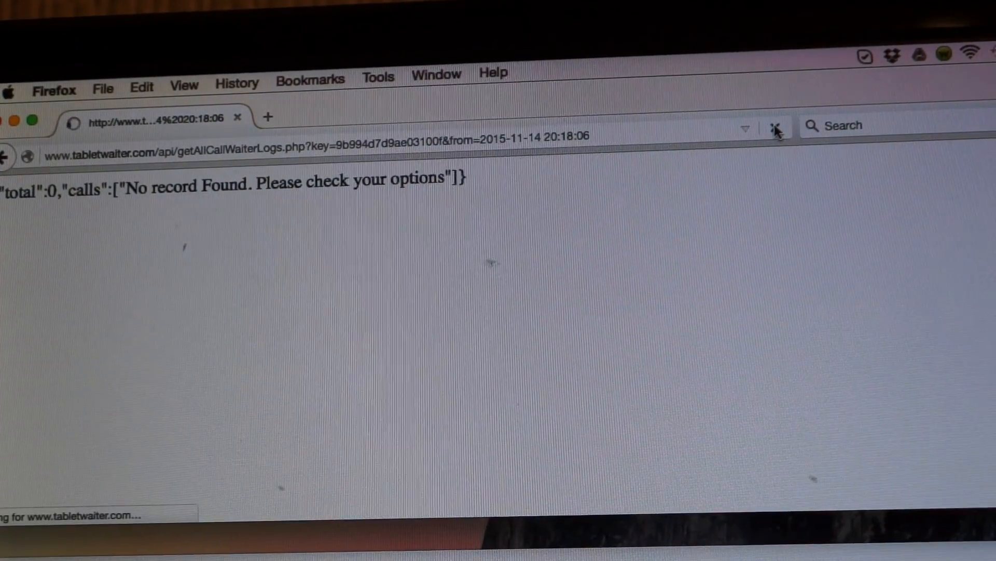
click(775, 126)
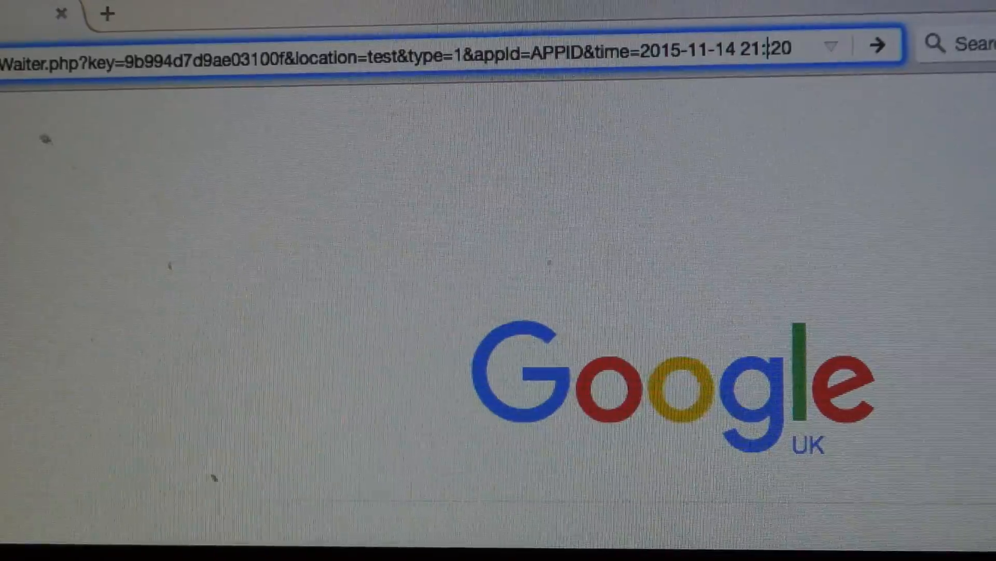
text(47)
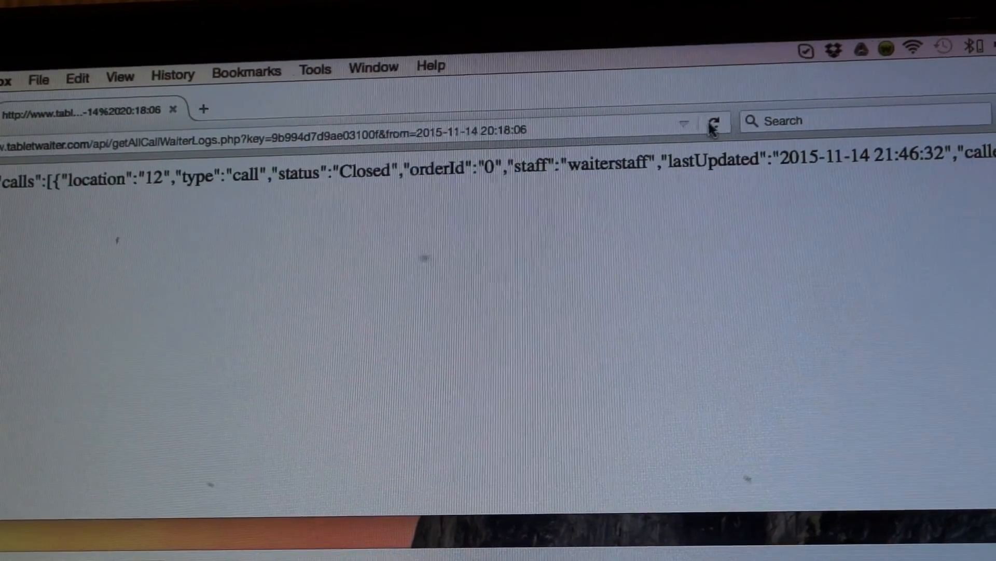
Refresh the log to show table 12's call Closed by waiterstaff at 21:46:32.
click(717, 121)
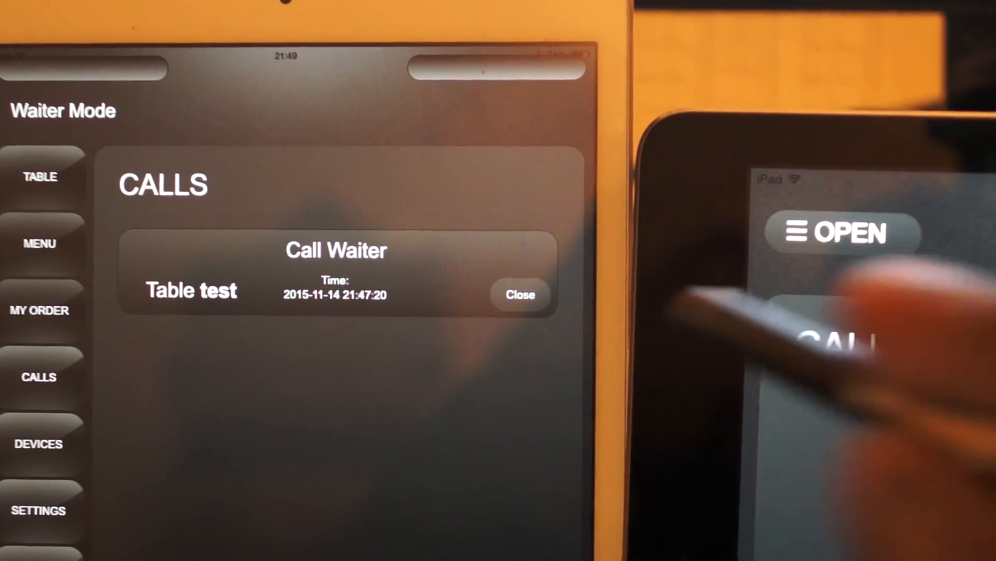
Close the Table test call in Waiter Mode and refresh the log showing both calls Closed.
click(520, 293)
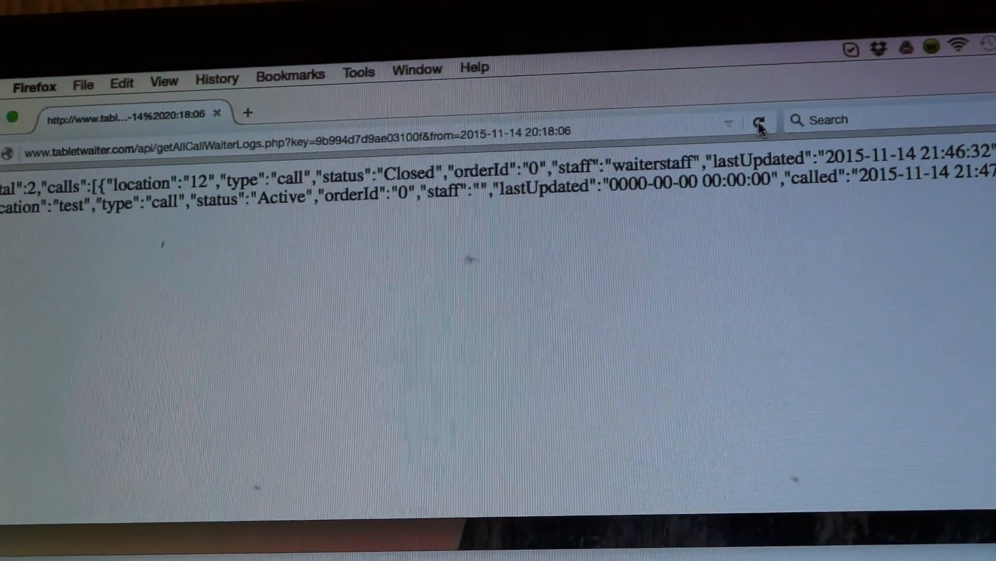
click(758, 120)
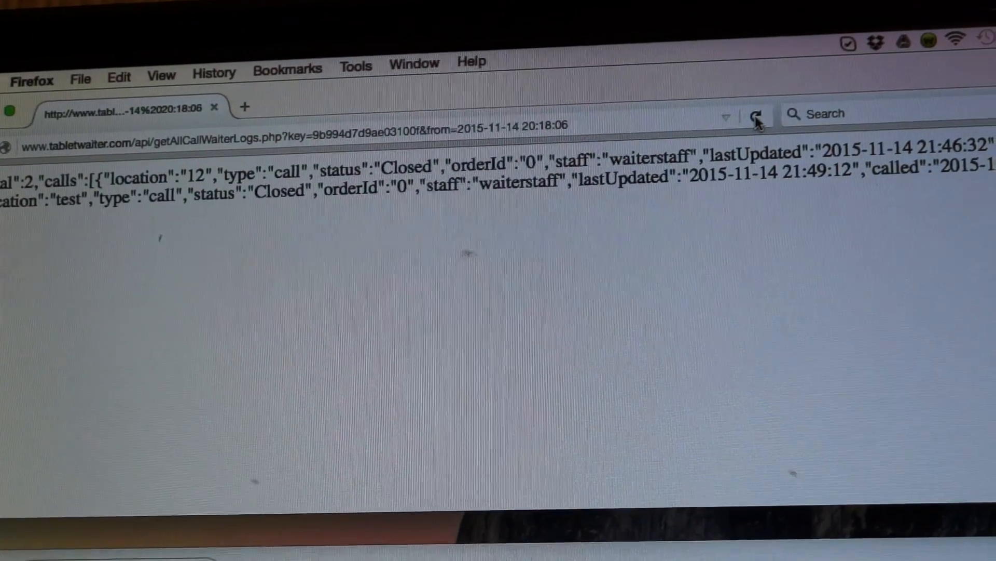